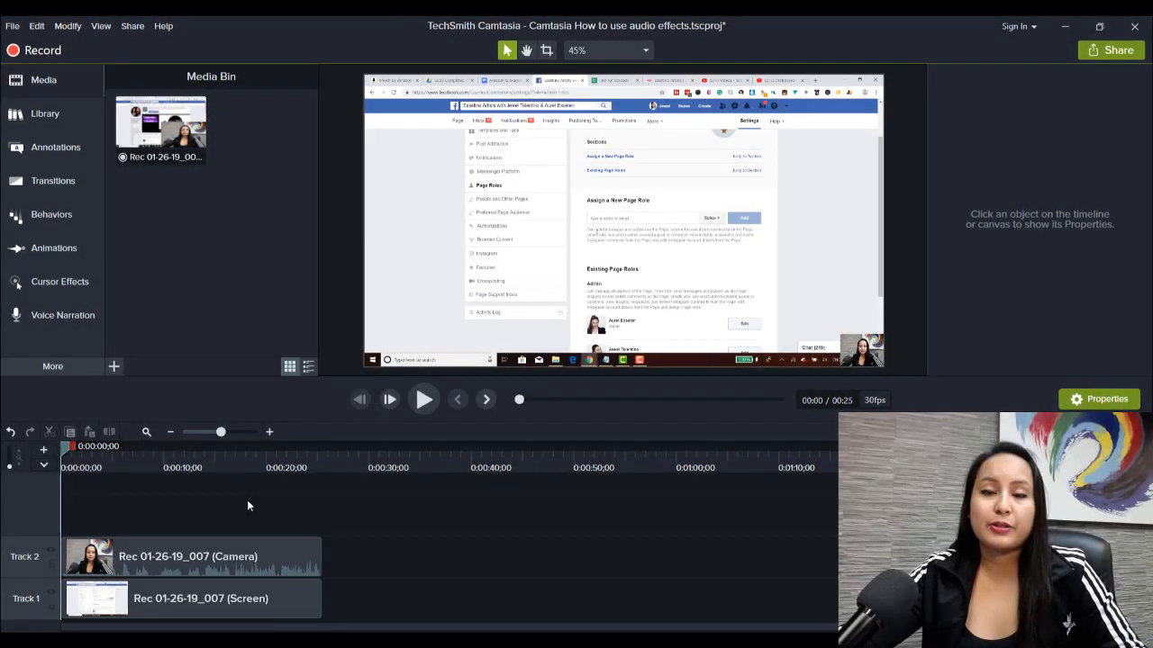
pyautogui.moveTo(346, 514)
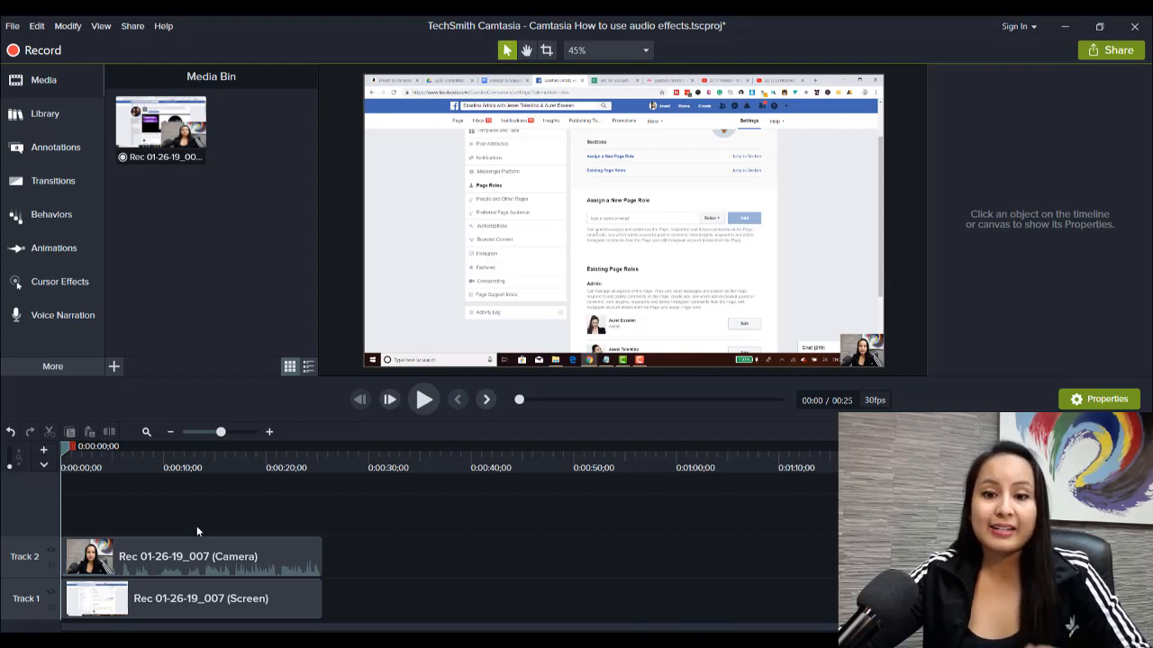
pyautogui.moveTo(243, 512)
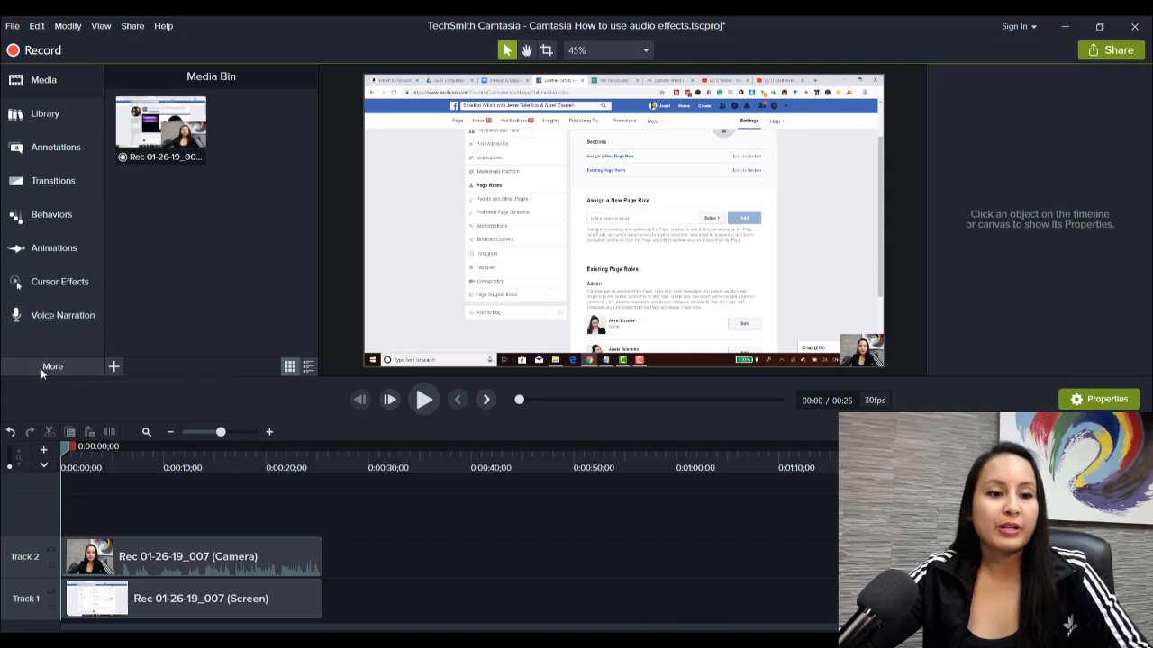
# Show the Audio Effects list and play back the recording.
pyautogui.click(58, 340)
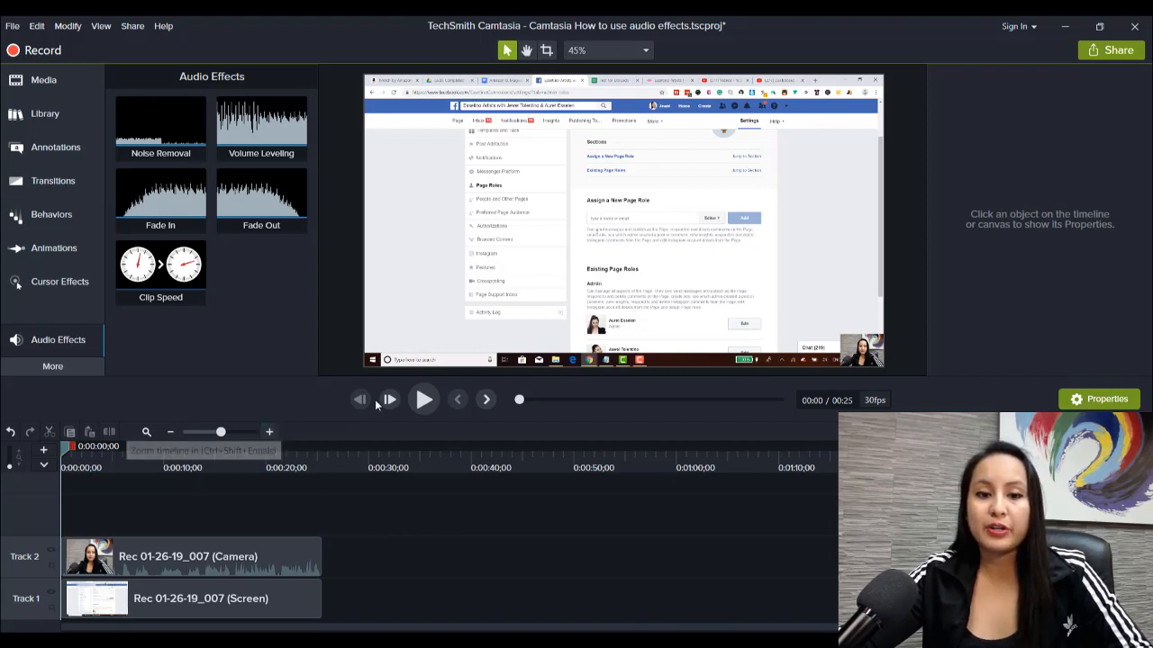
pyautogui.click(423, 399)
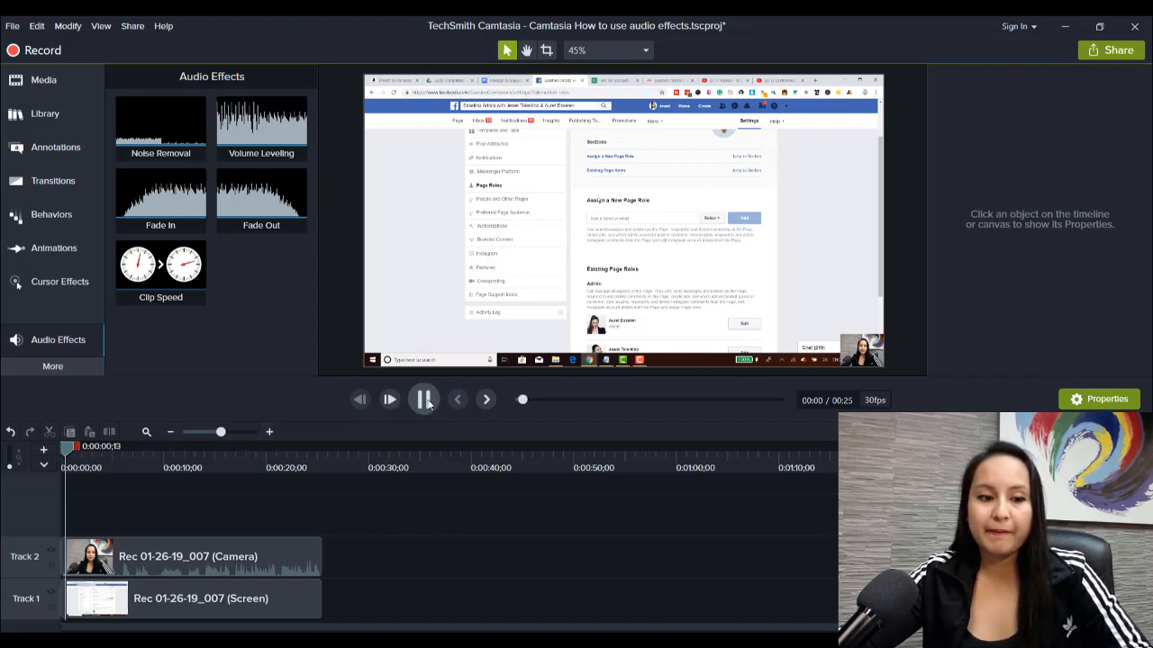
pyautogui.click(389, 400)
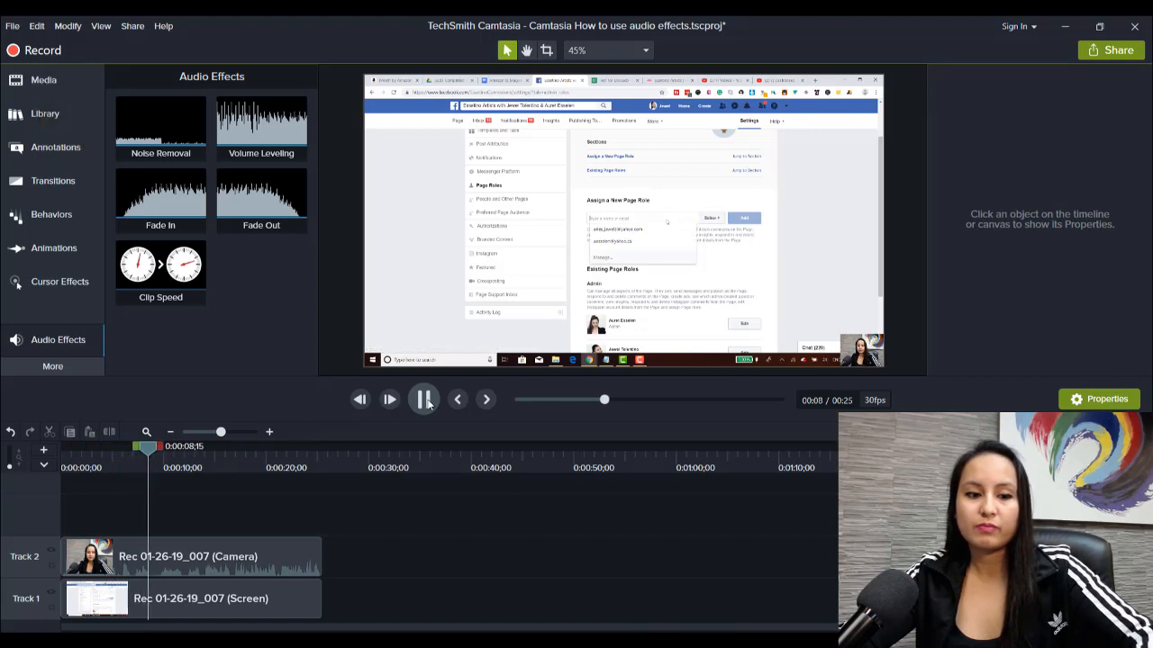
pyautogui.click(423, 400)
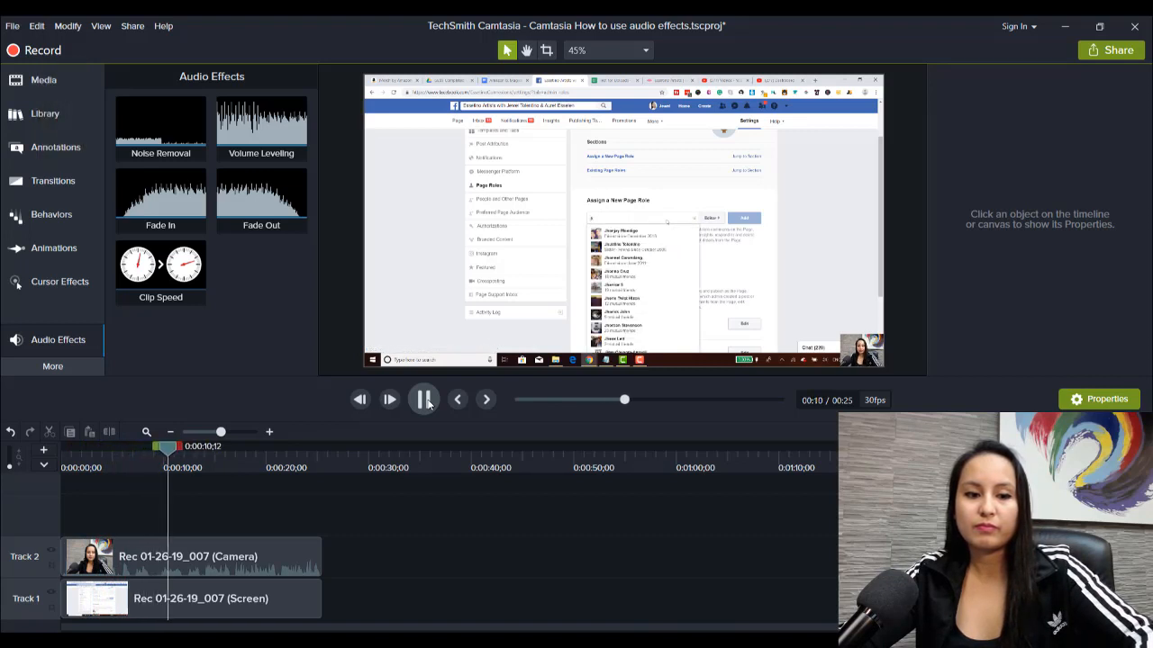
# Pause near 12 seconds and shift both clips later, stretching the project to 29 seconds.
pyautogui.click(425, 399)
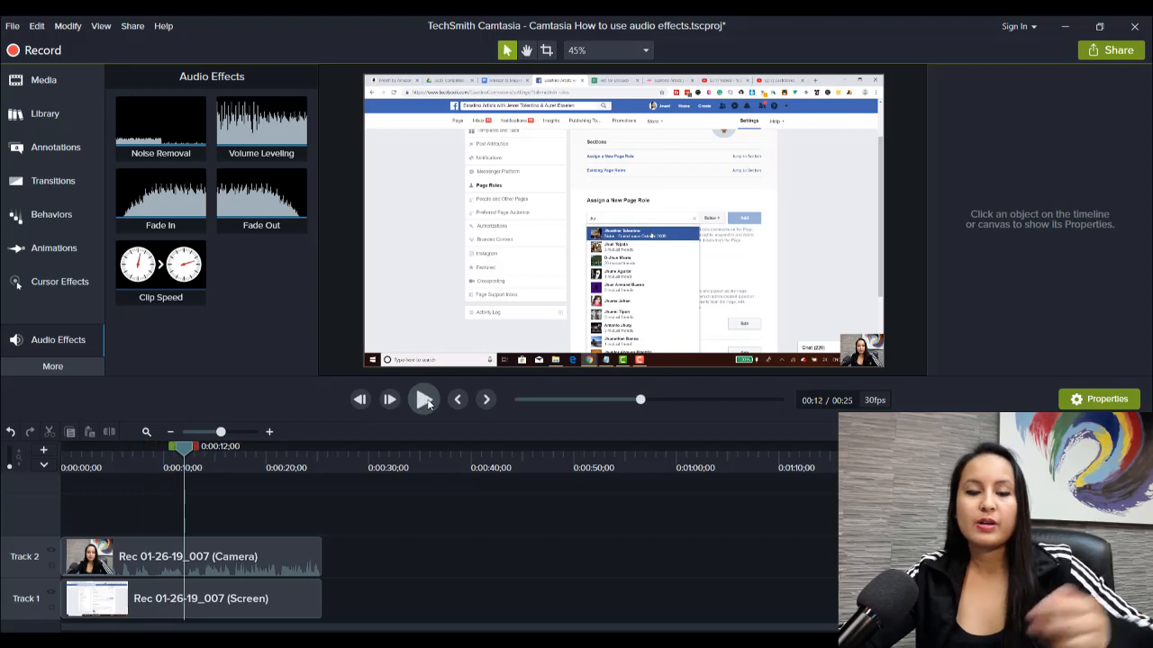
pyautogui.click(180, 557)
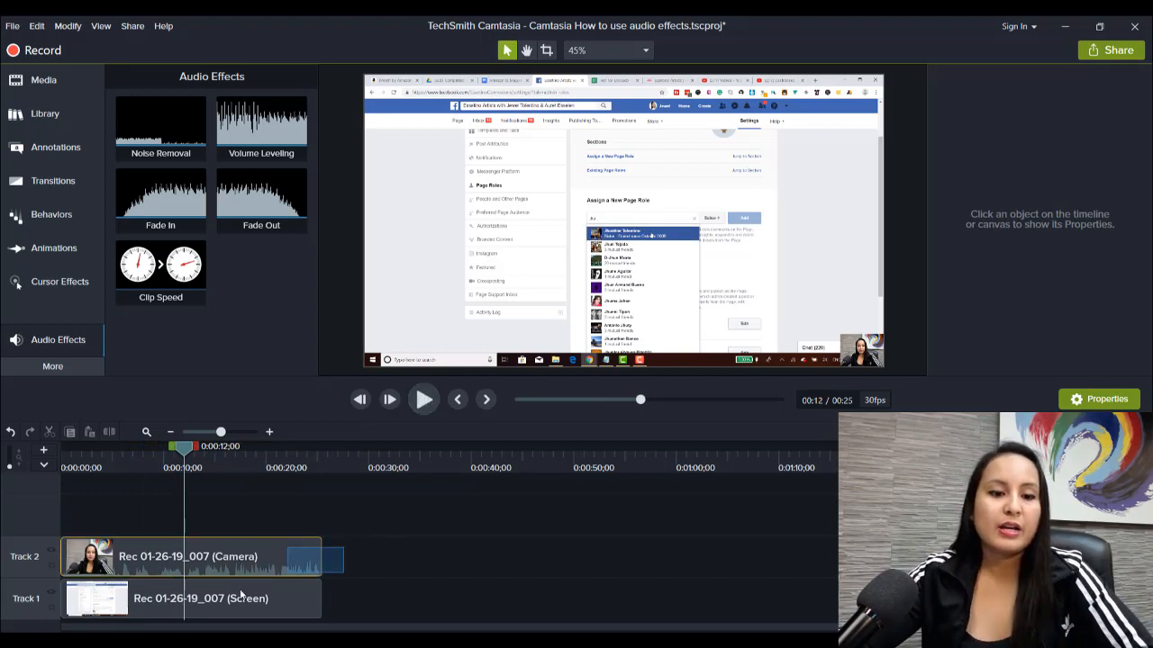
pyautogui.click(211, 556)
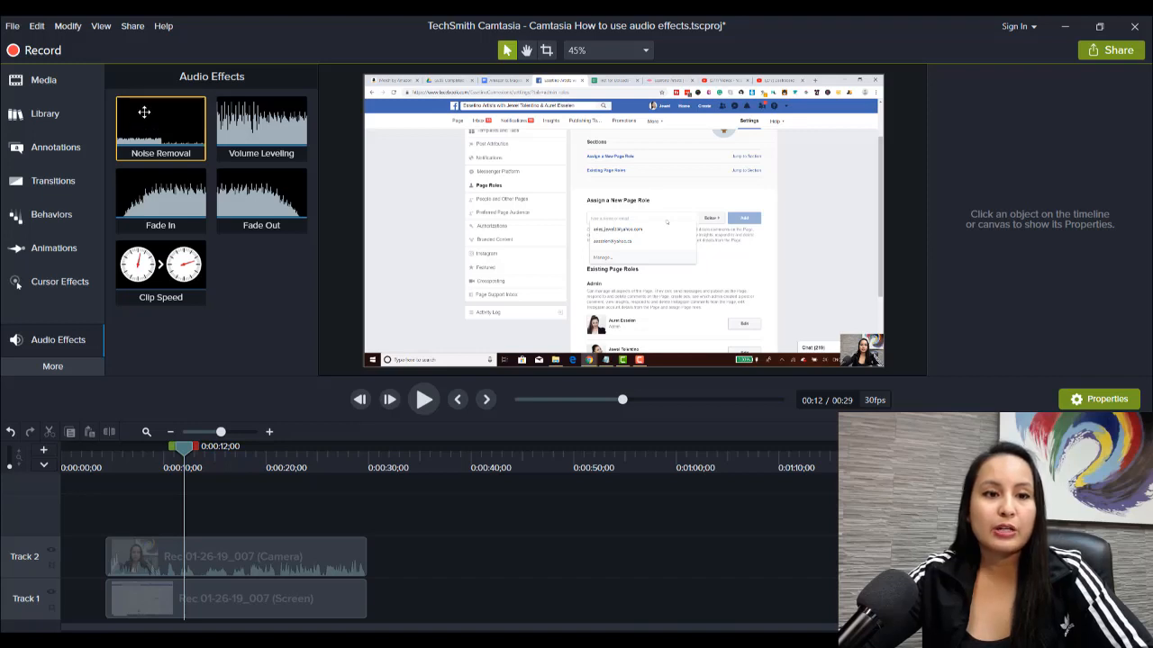
# Apply Noise Removal (sensitivity 0, amount 20) to the camera clip and play it.
pyautogui.click(225, 556)
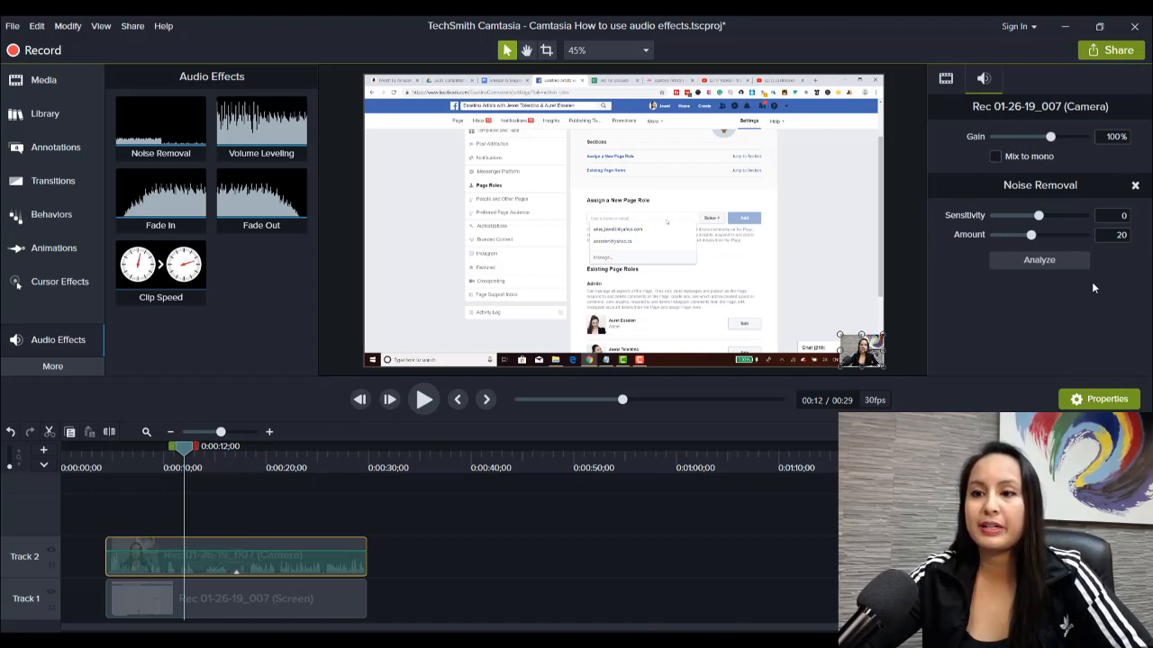
pyautogui.moveTo(226, 533)
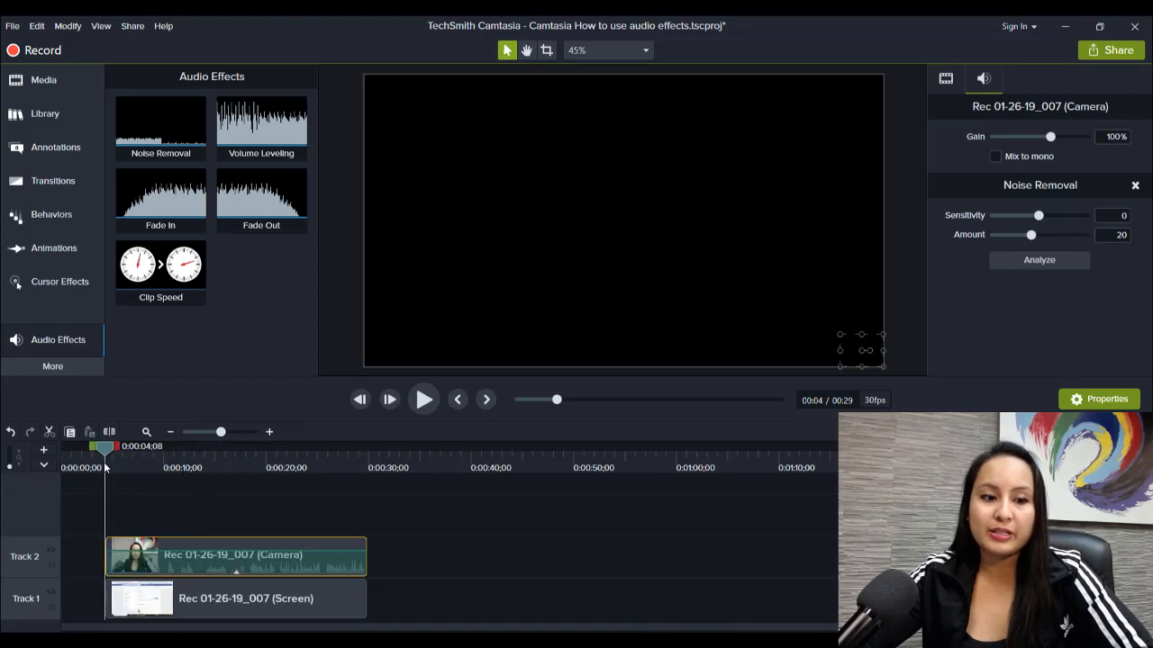
pyautogui.moveTo(423, 400)
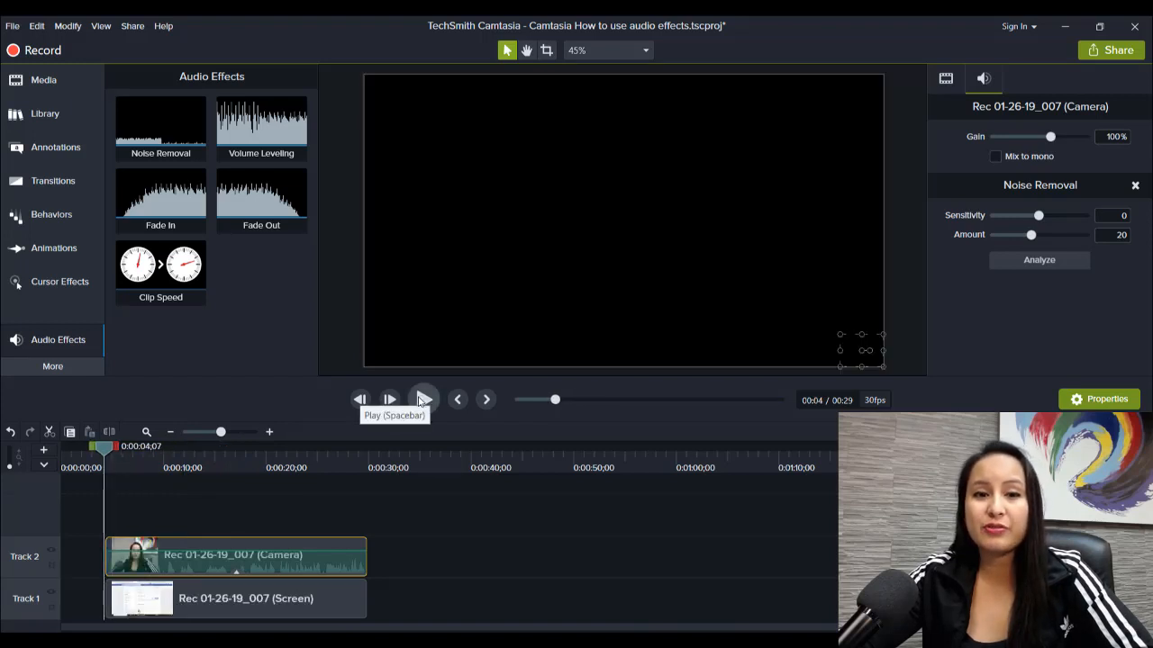
pyautogui.click(424, 399)
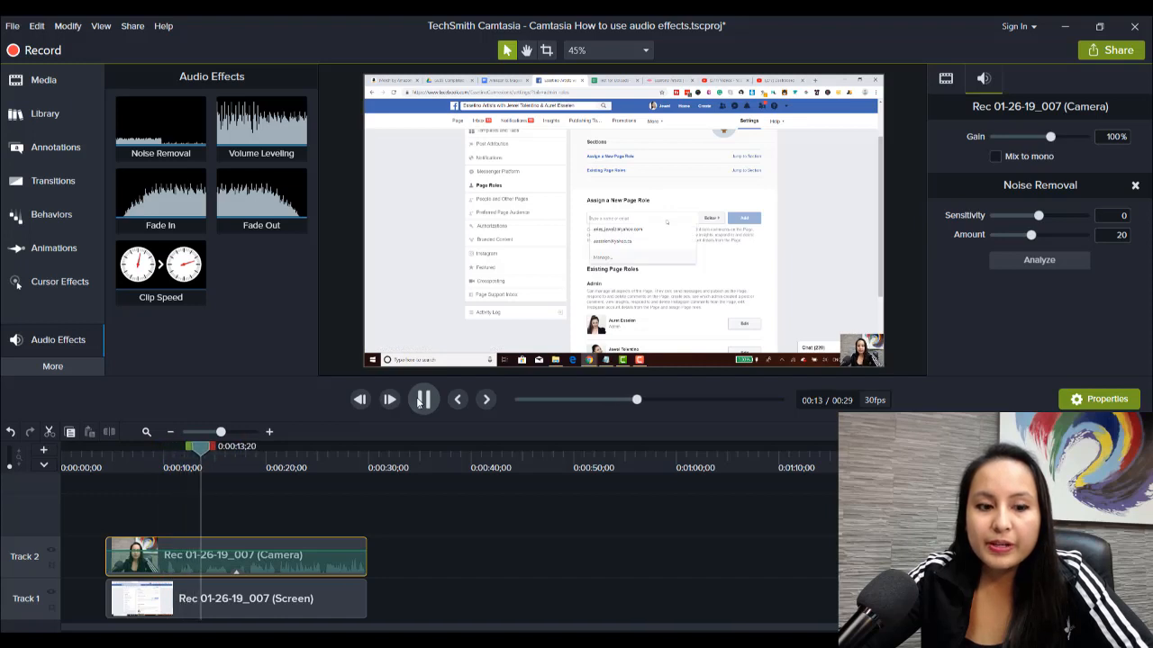
pyautogui.click(423, 399)
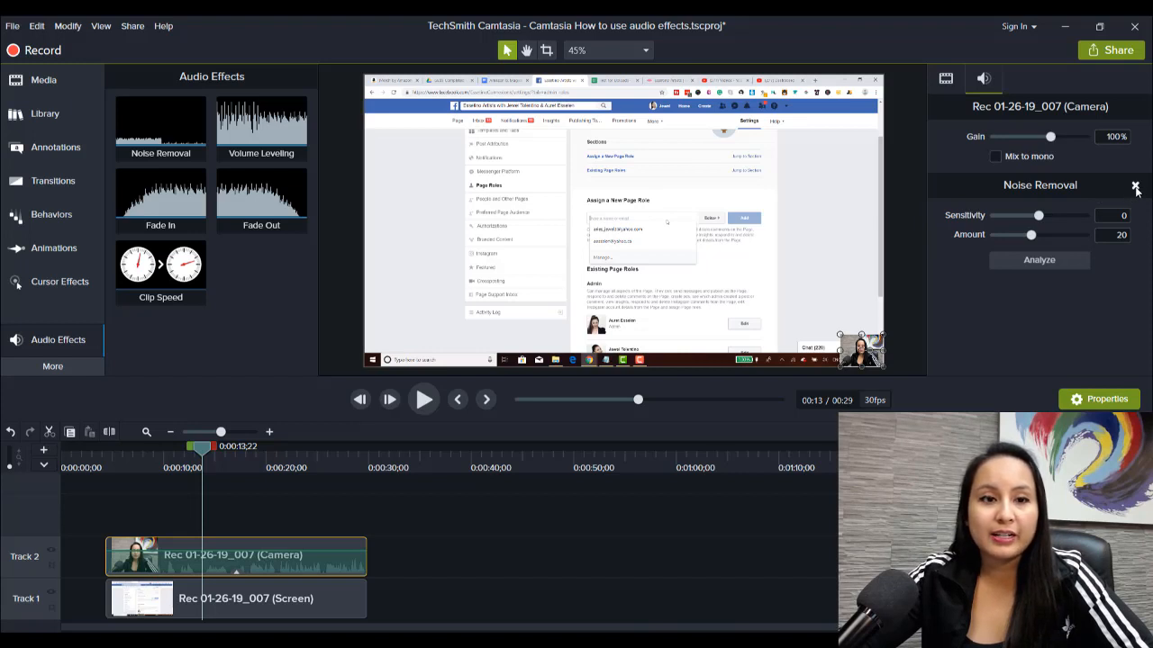
# Remove Noise Removal in Properties and replay the clip to compare.
pyautogui.click(1135, 186)
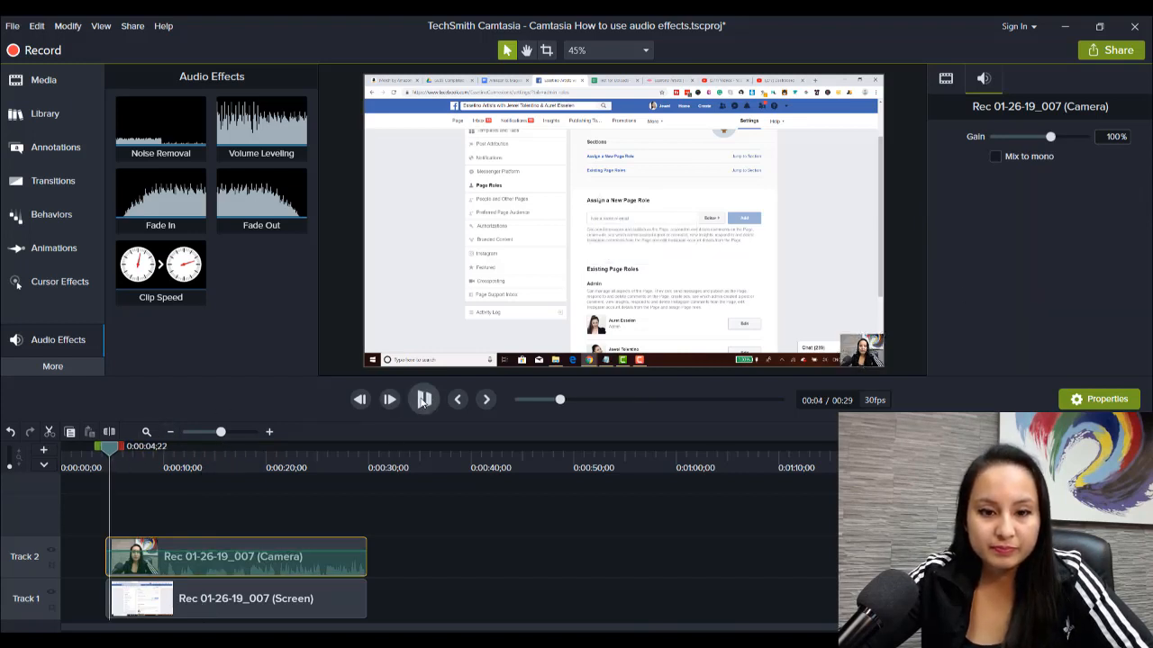
pyautogui.click(389, 399)
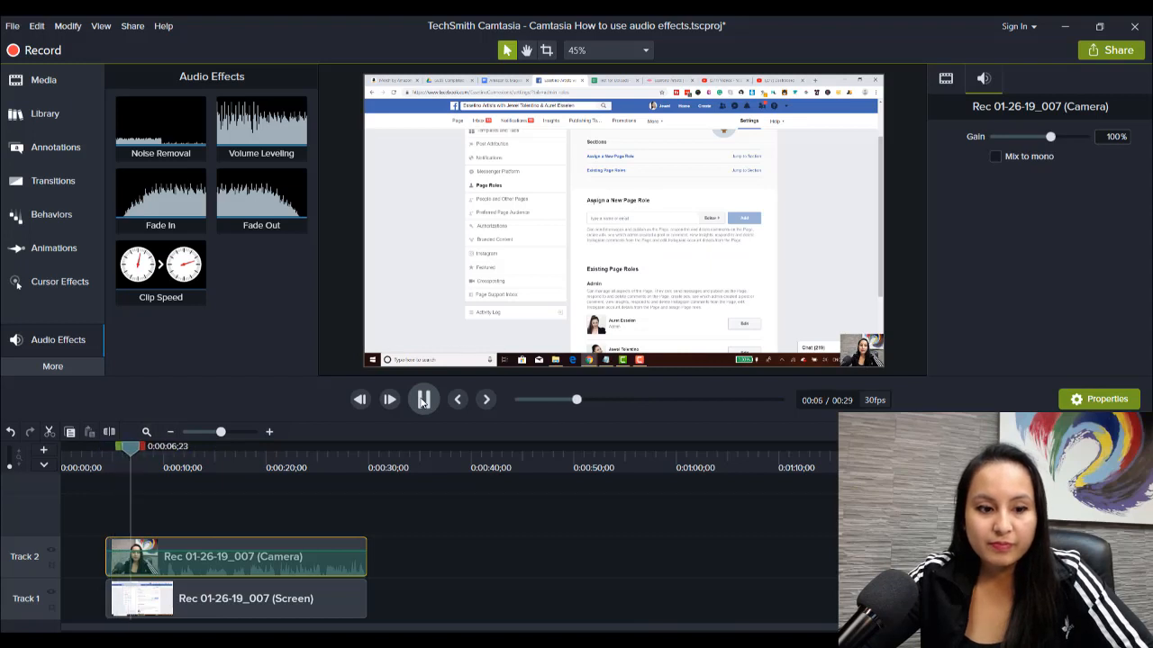
pyautogui.click(389, 399)
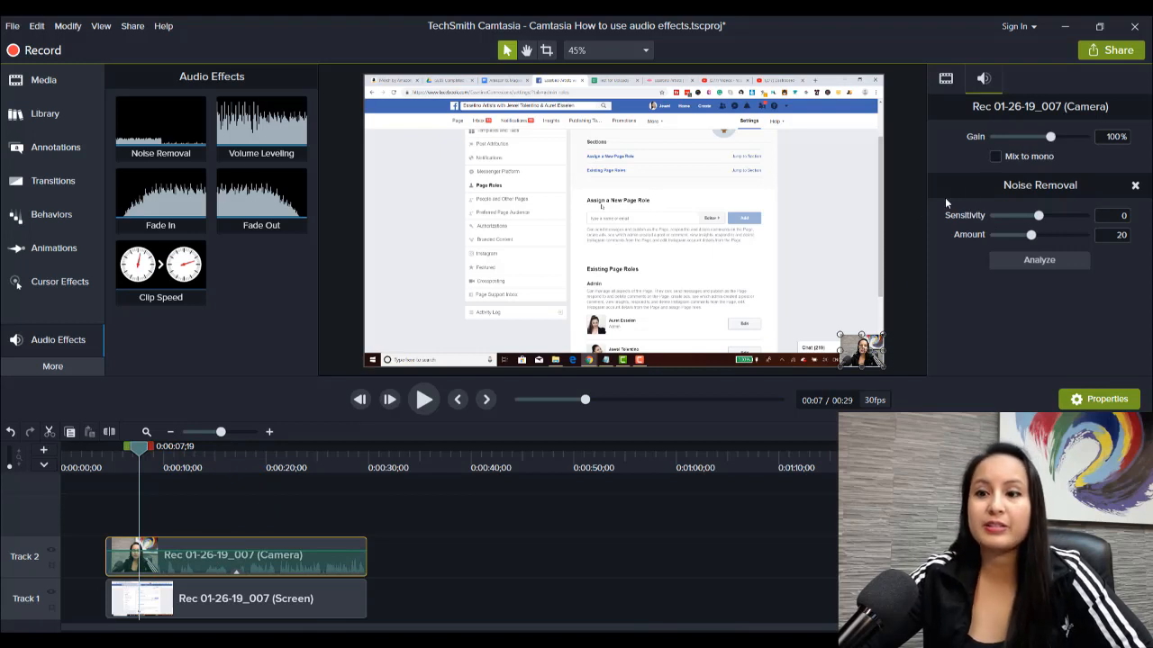
pyautogui.moveTo(943, 225)
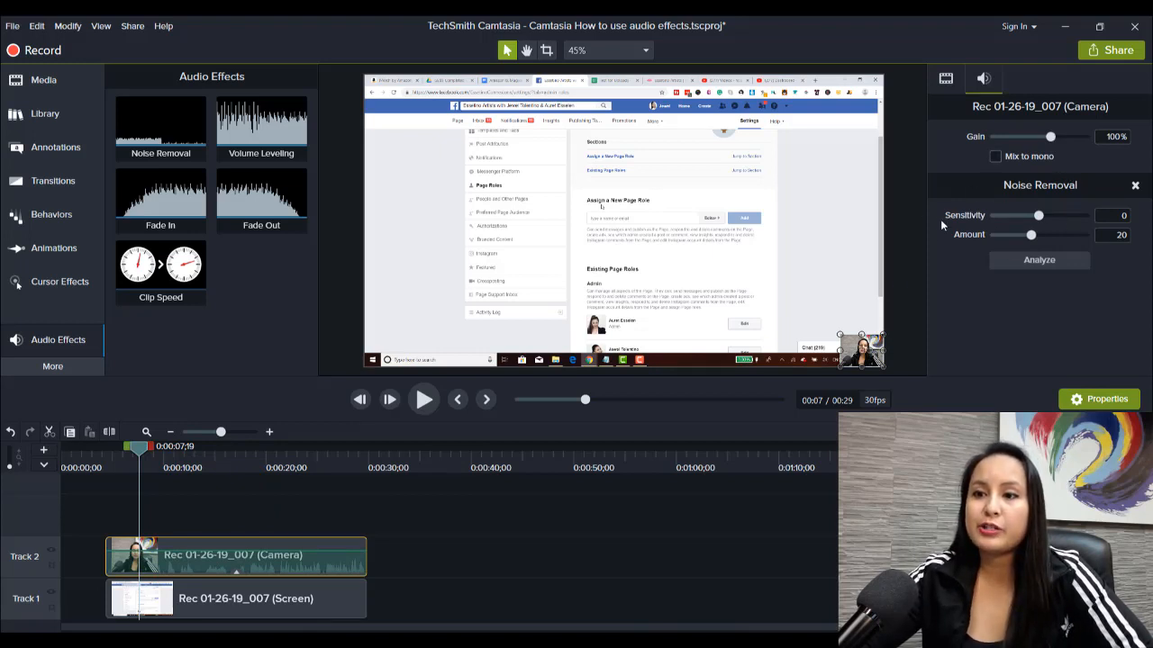
pyautogui.moveTo(959, 209)
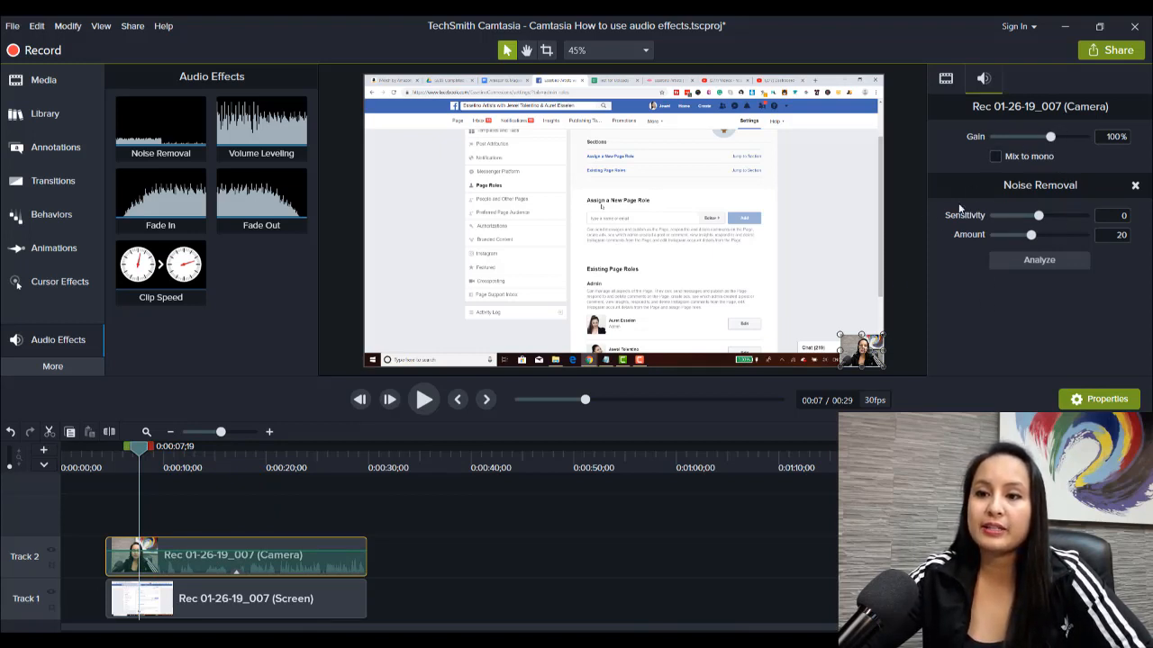
pyautogui.moveTo(207, 479)
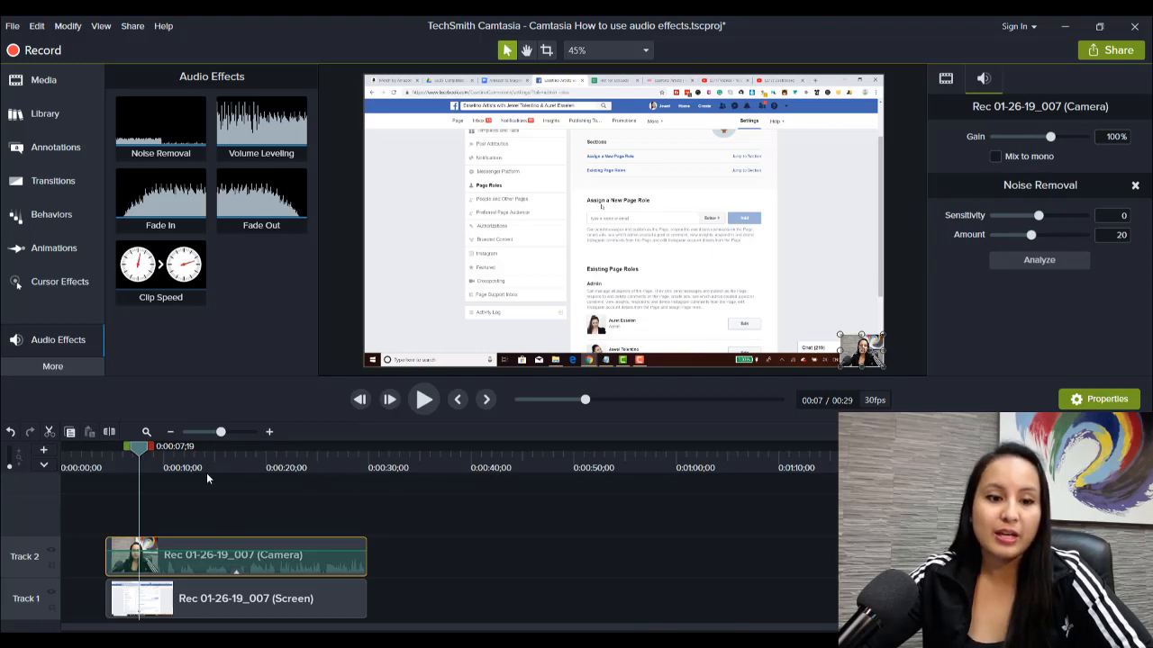
pyautogui.moveTo(907, 390)
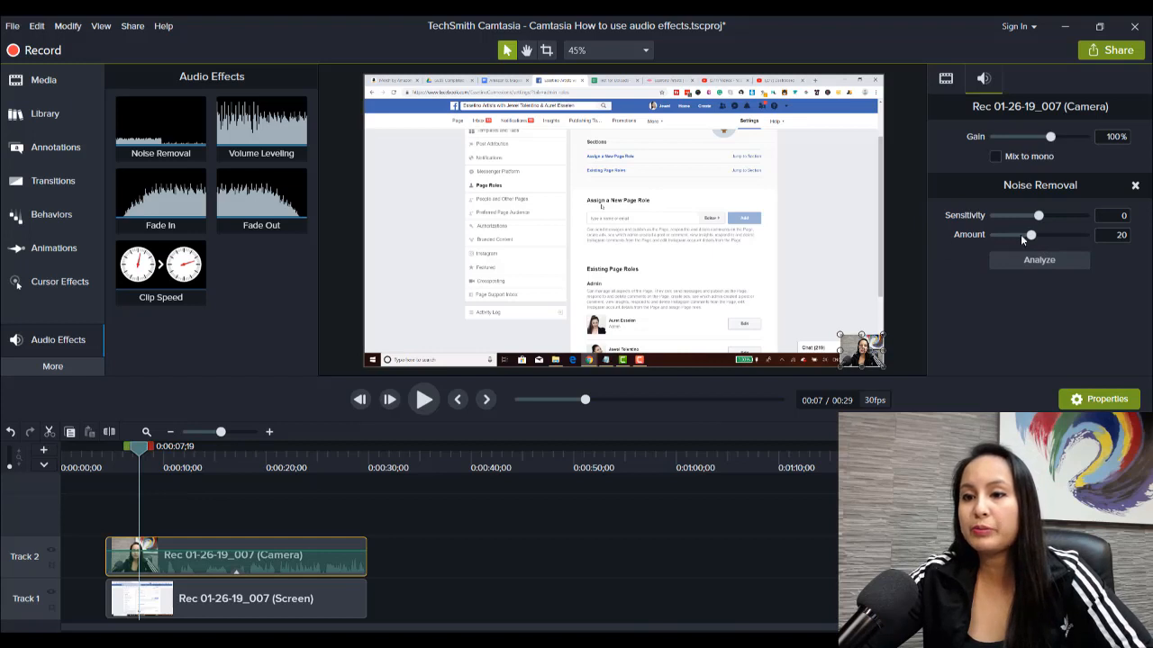
pyautogui.moveTo(1032, 237)
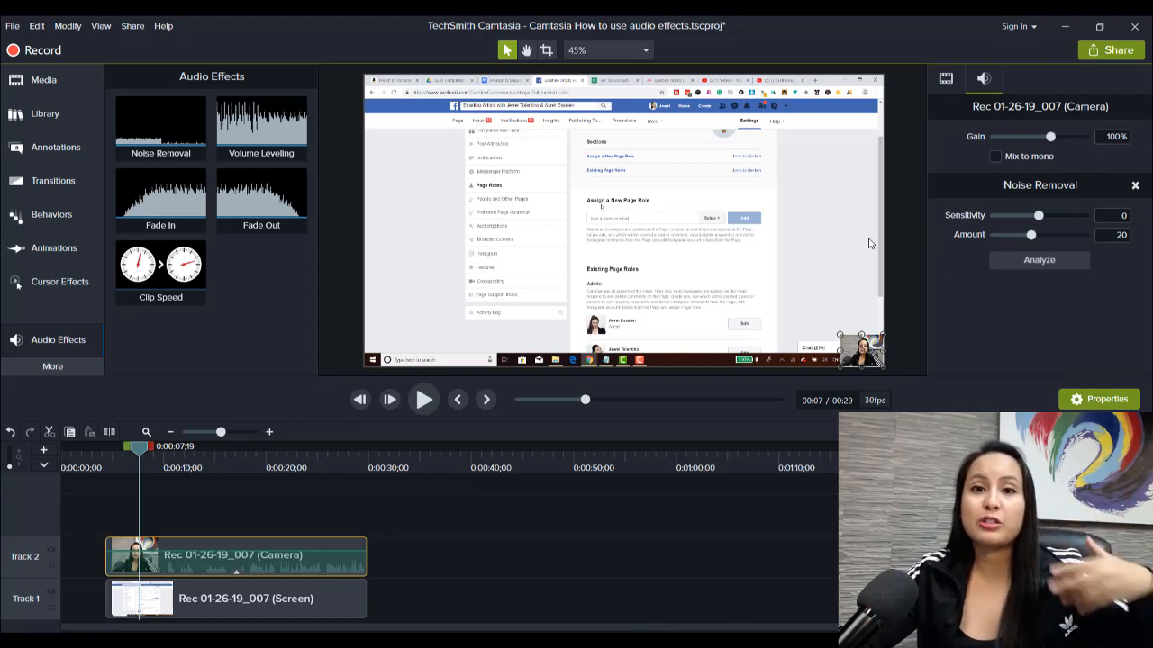
pyautogui.moveTo(1050, 178)
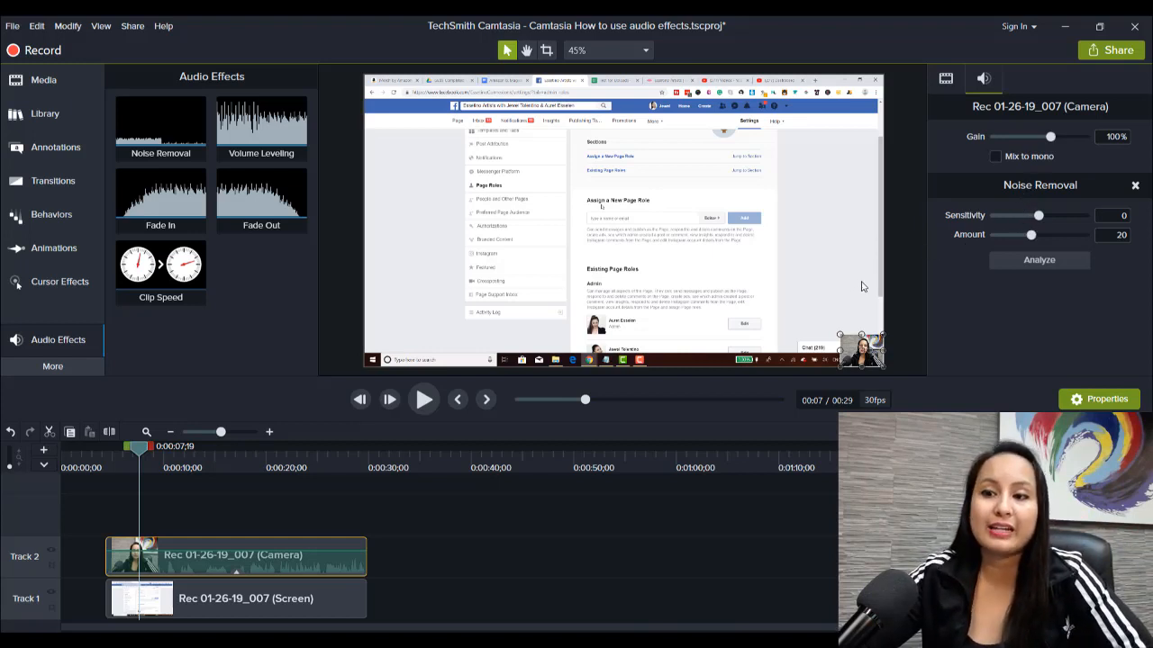
pyautogui.click(160, 200)
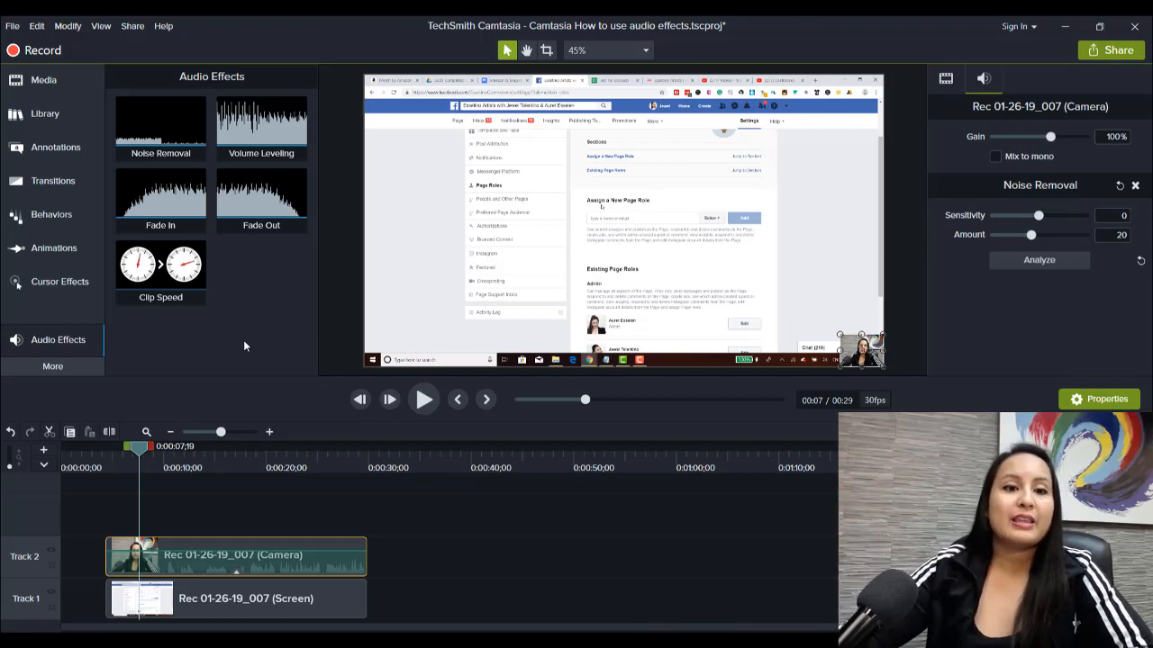
pyautogui.moveTo(253, 289)
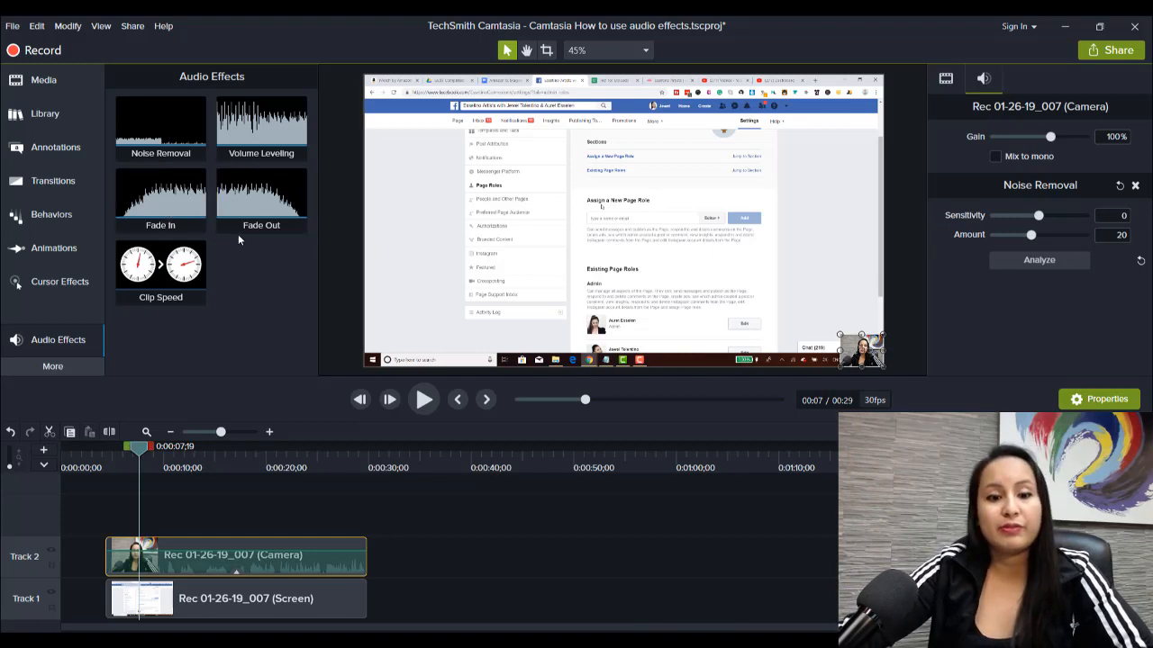
# Add Fade Out to the camera clip, replay its ending, then drop Fade In onto it.
pyautogui.click(160, 270)
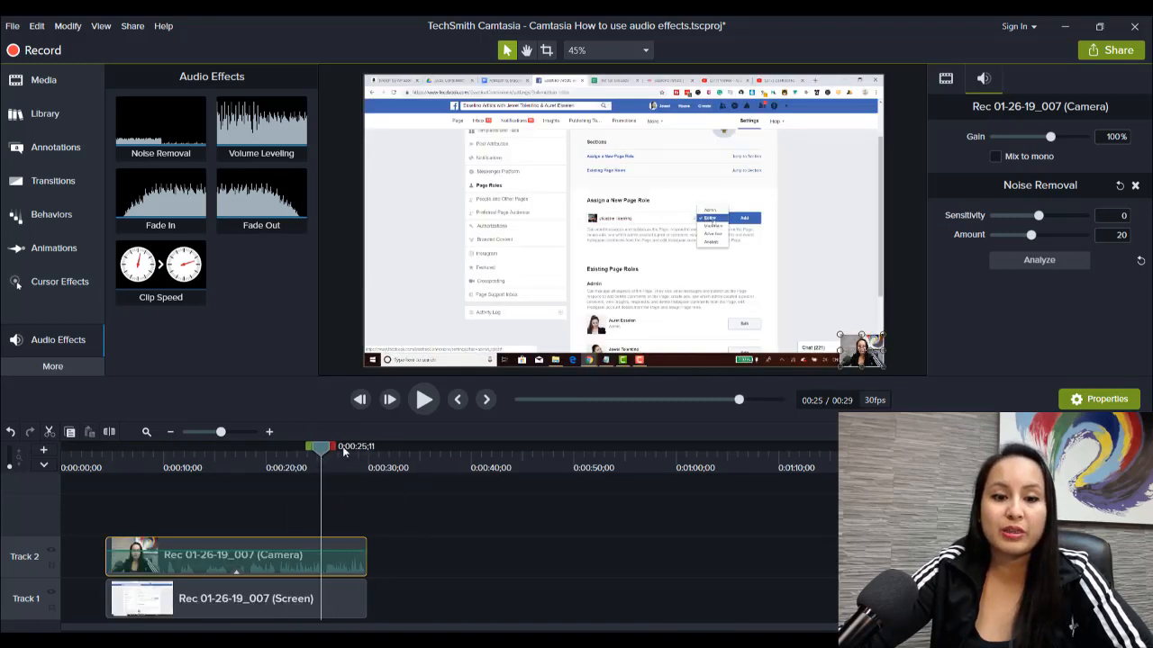
pyautogui.click(424, 399)
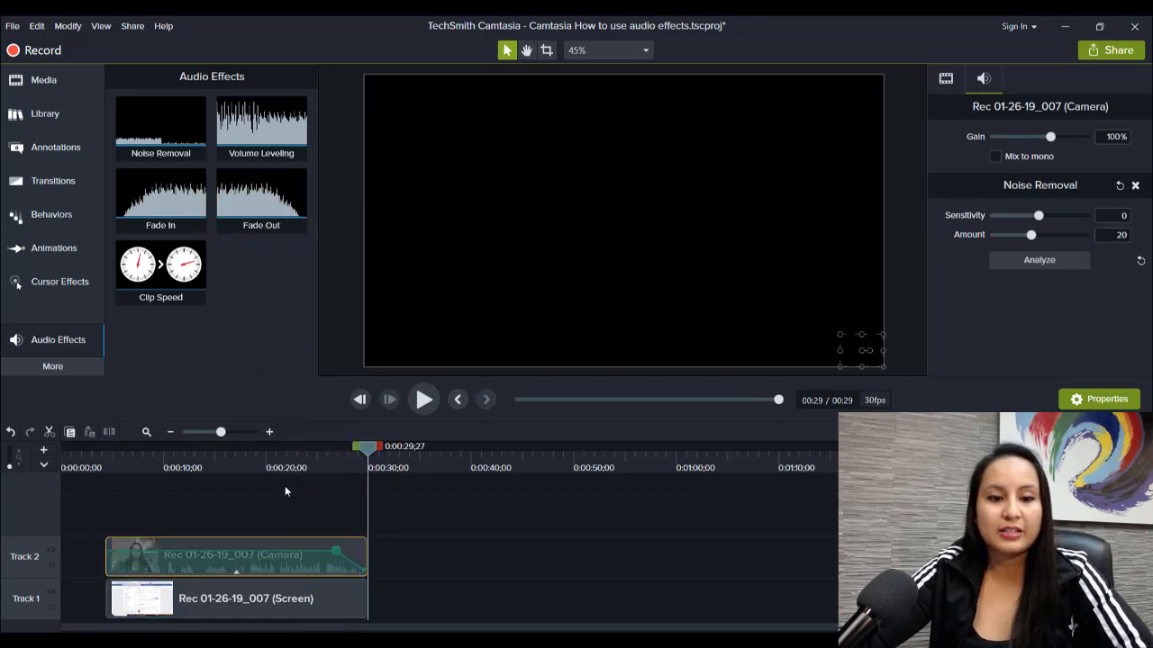
pyautogui.click(424, 399)
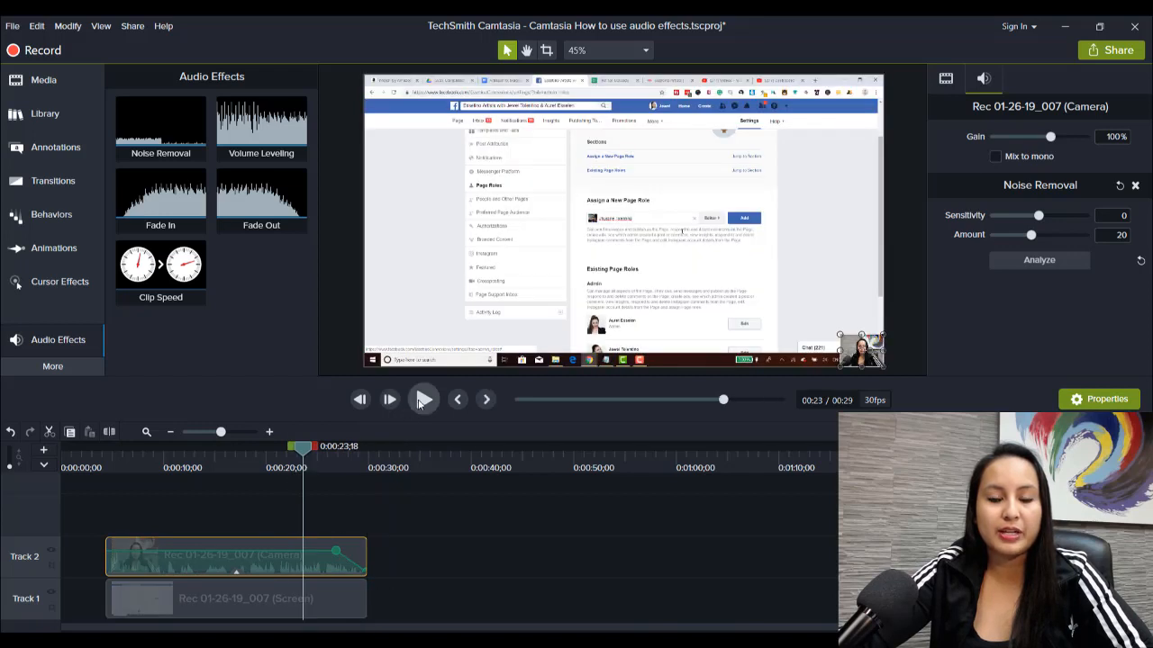
pyautogui.click(423, 399)
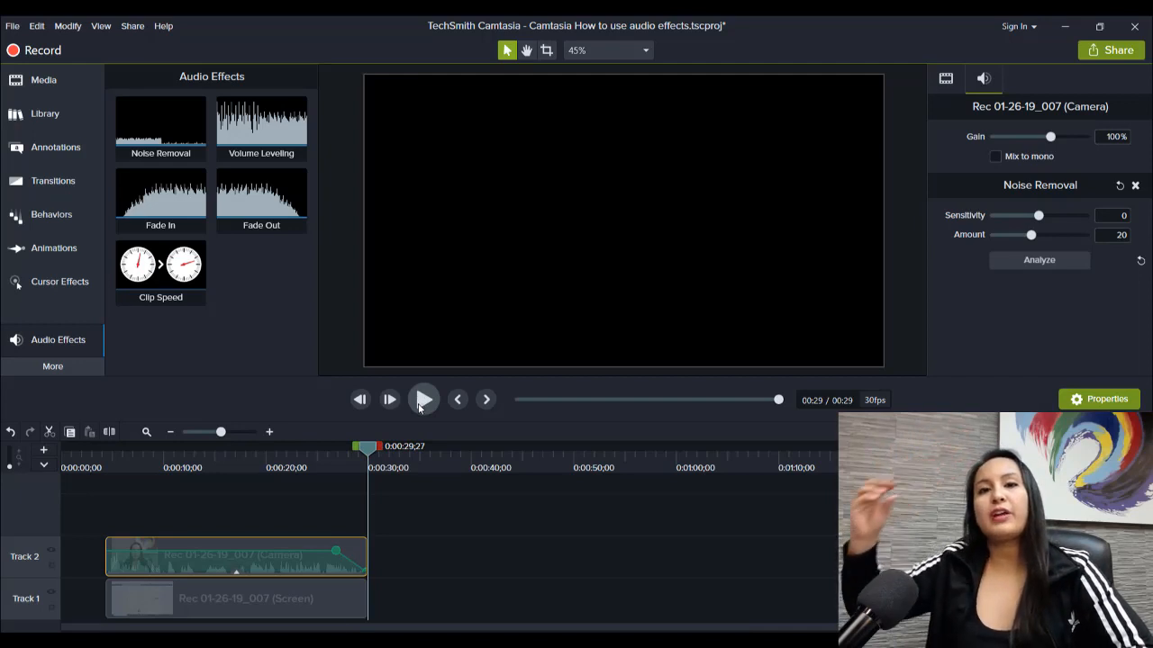
pyautogui.click(161, 198)
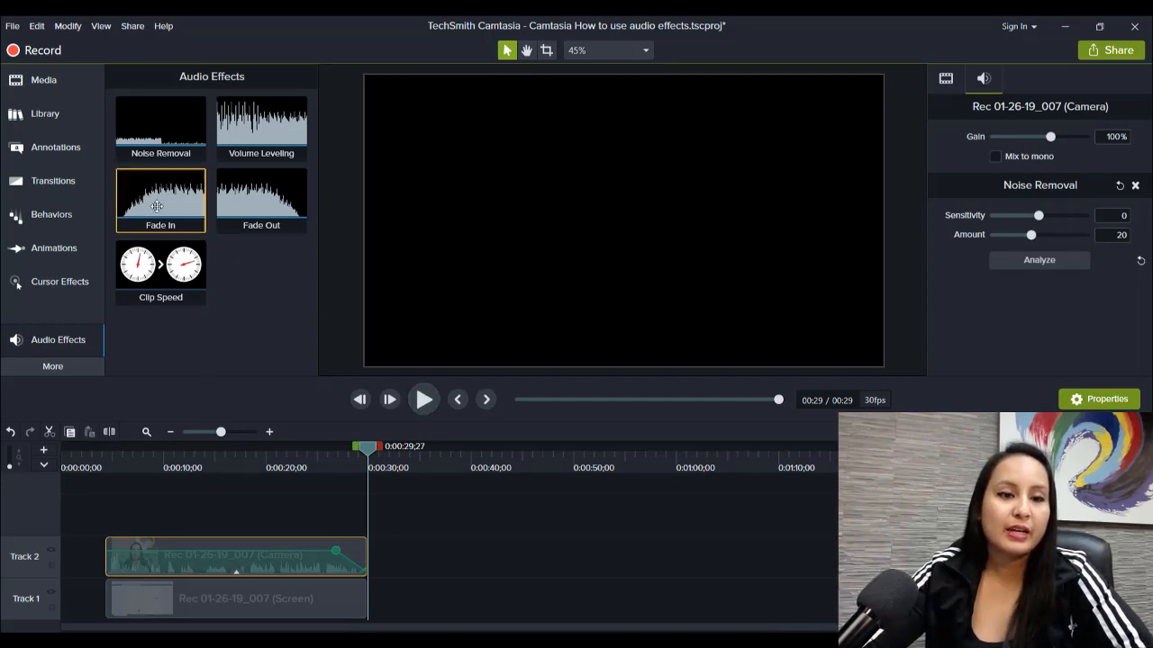
pyautogui.moveTo(160, 200); pyautogui.dragTo(148, 498)
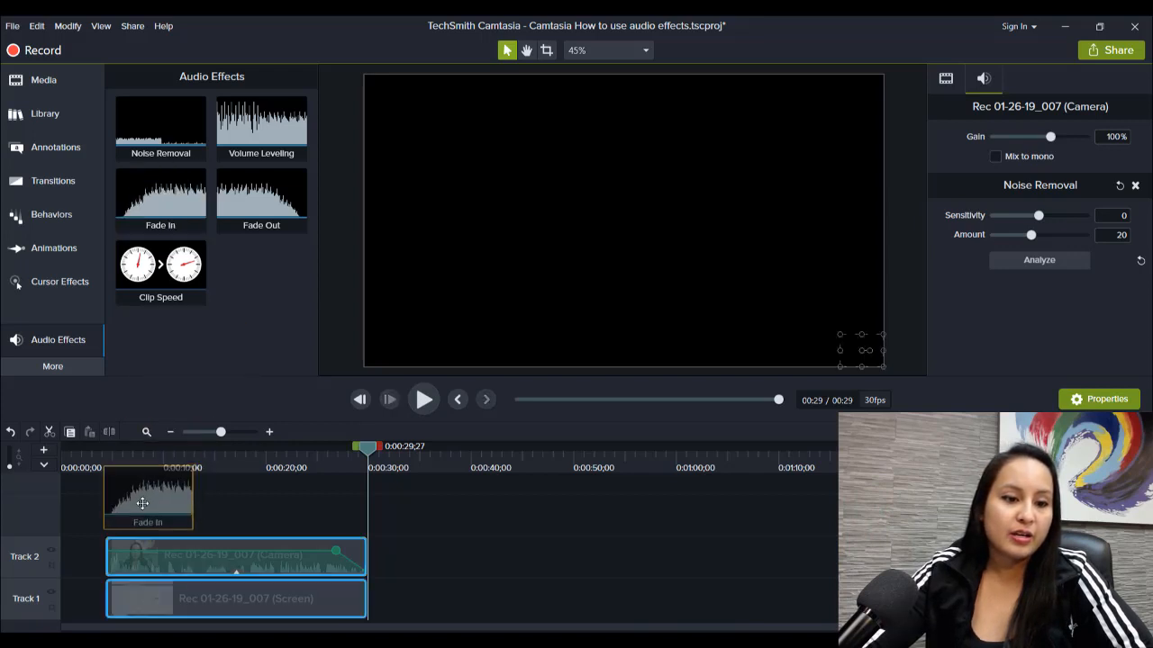